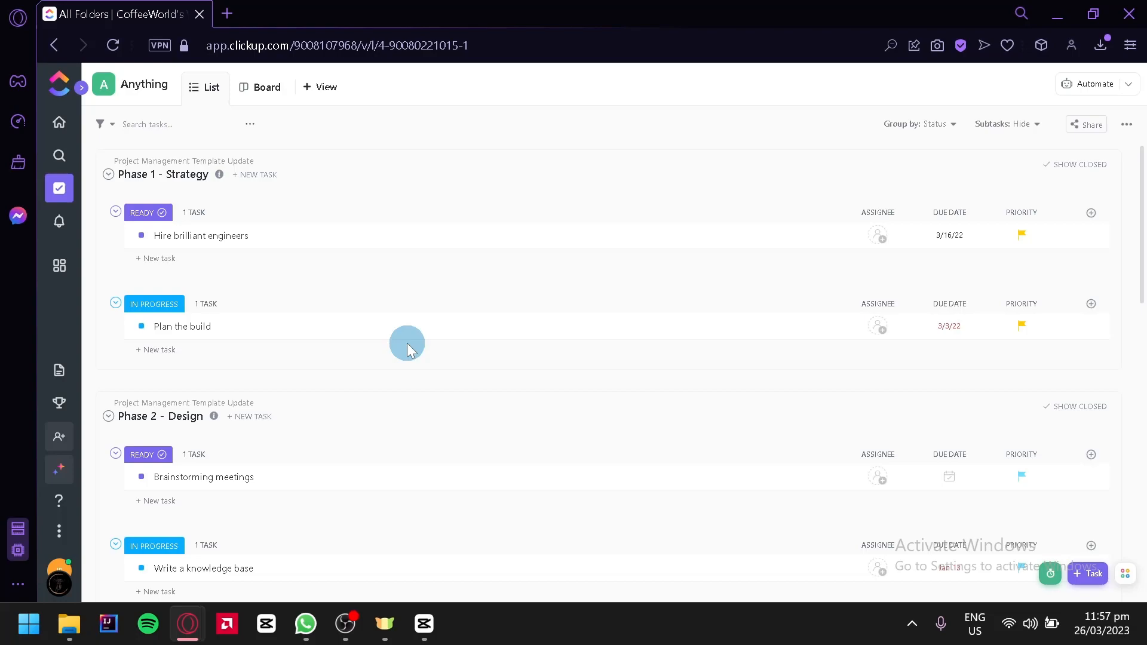
mouse_move(595, 288)
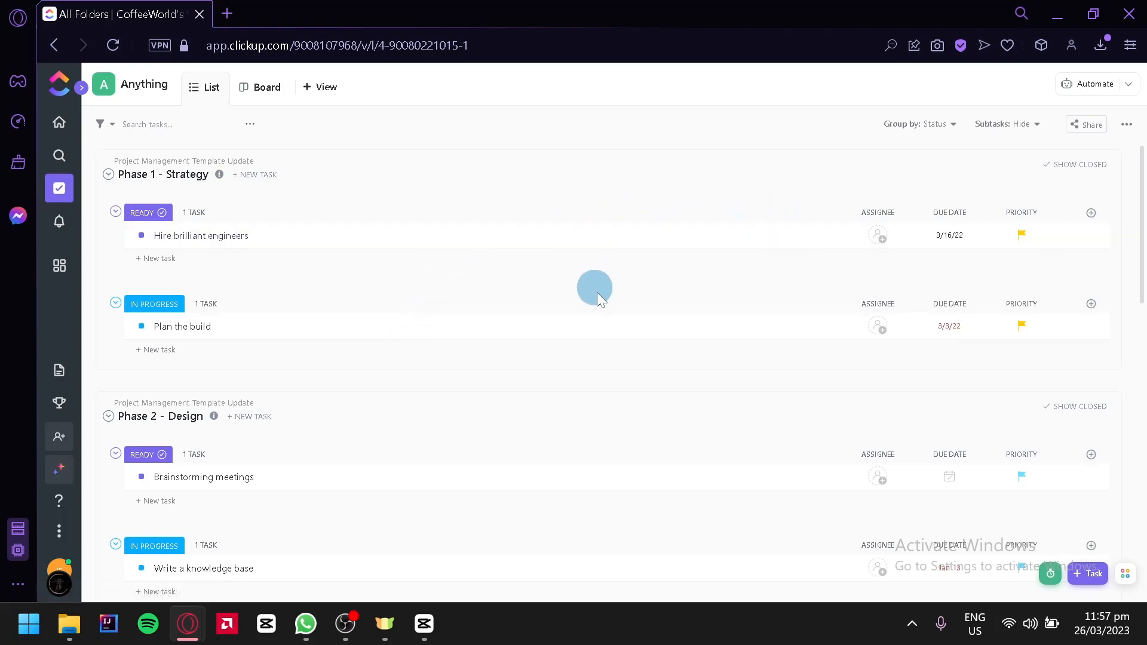
mouse_move(695, 293)
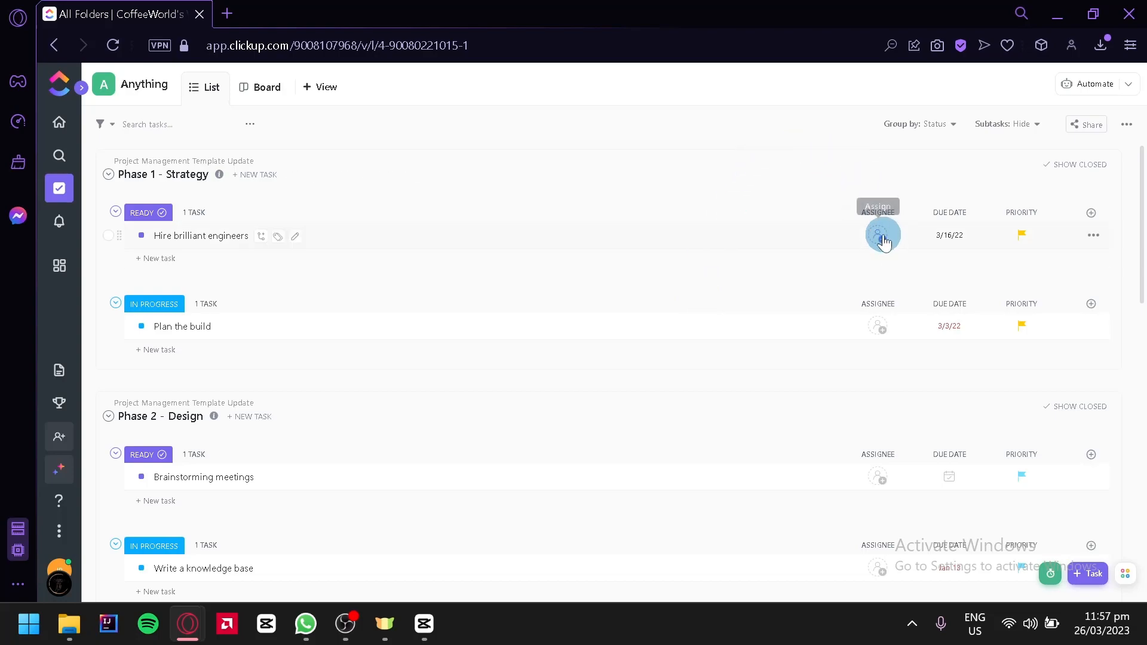
Step: Check assignee options for Hire brilliant engineers, then start a new task and choose its assignee
click(883, 235)
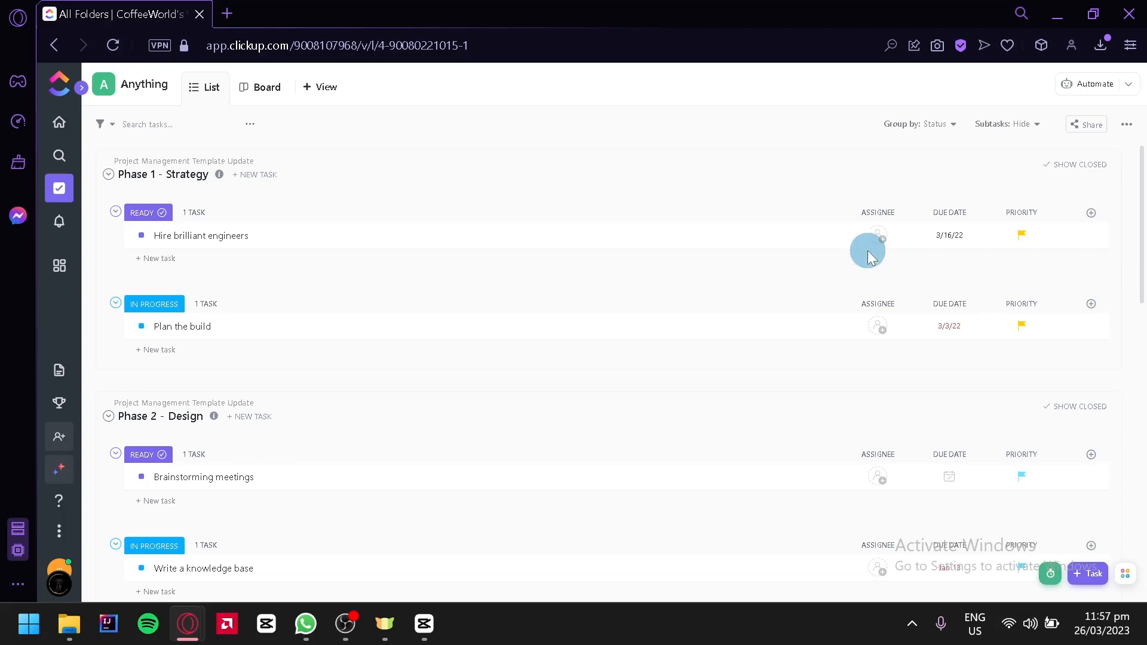
mouse_move(1085, 444)
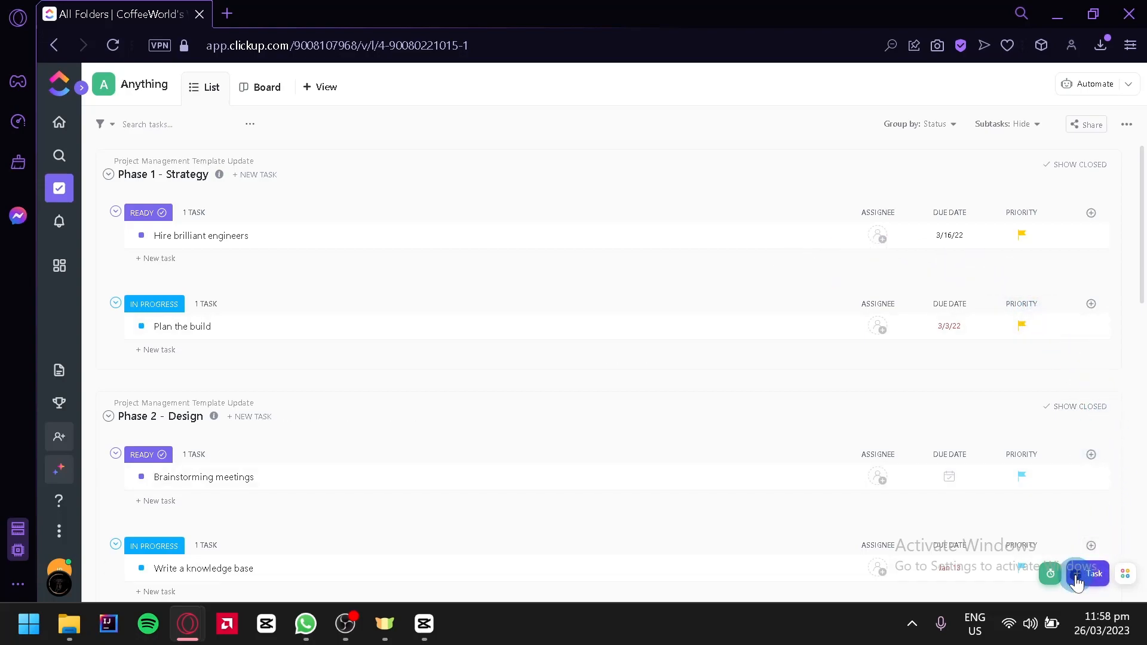
click(1089, 573)
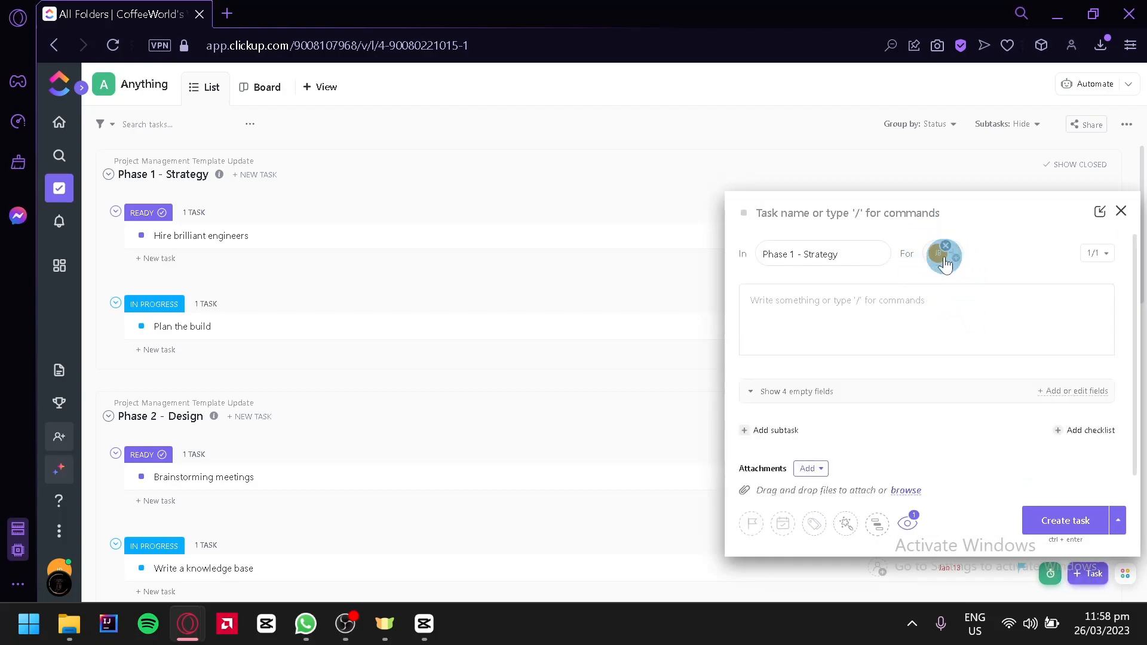
click(944, 254)
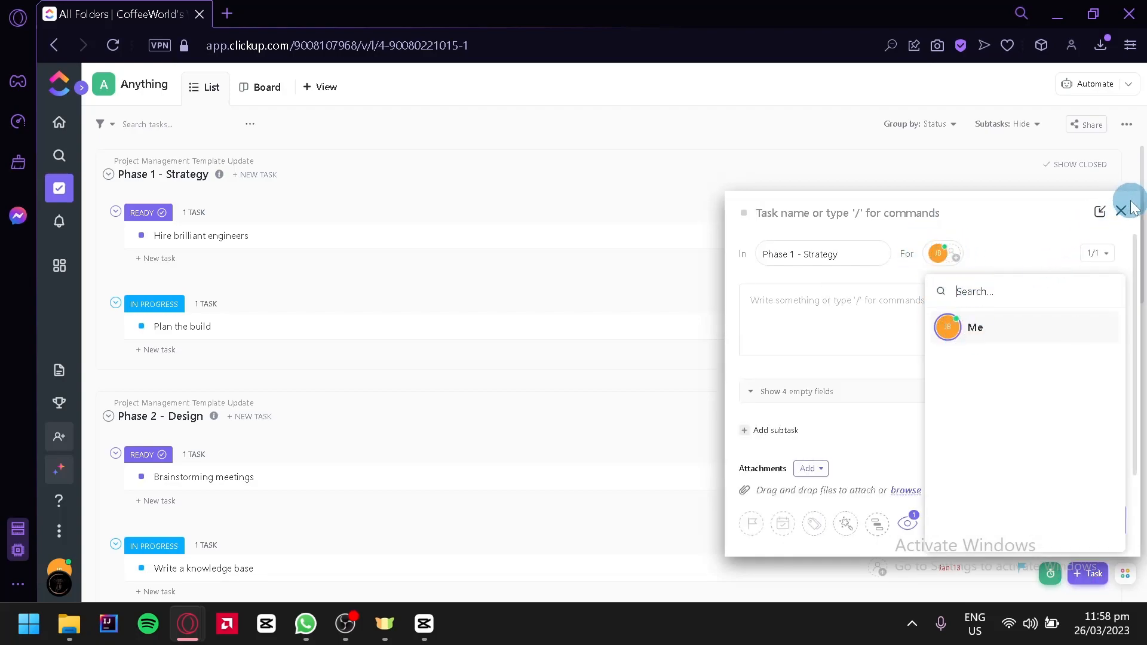
Step: Dismiss the new-task form, show tasks as a board, and view assignees for Write a knowledge base
click(1121, 211)
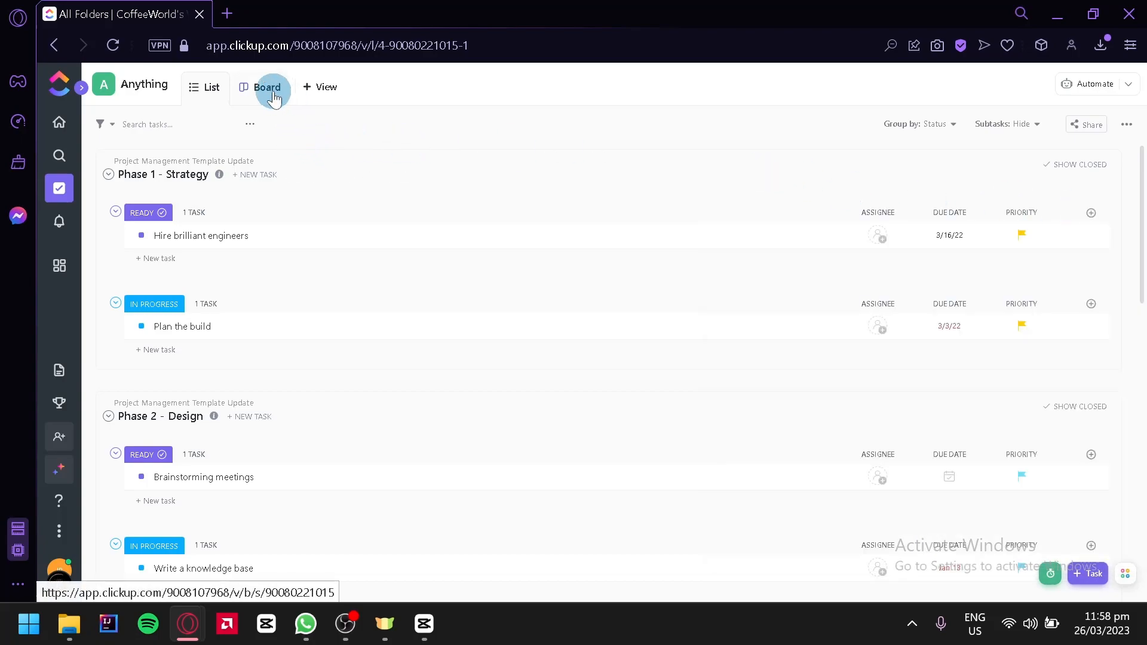
click(267, 87)
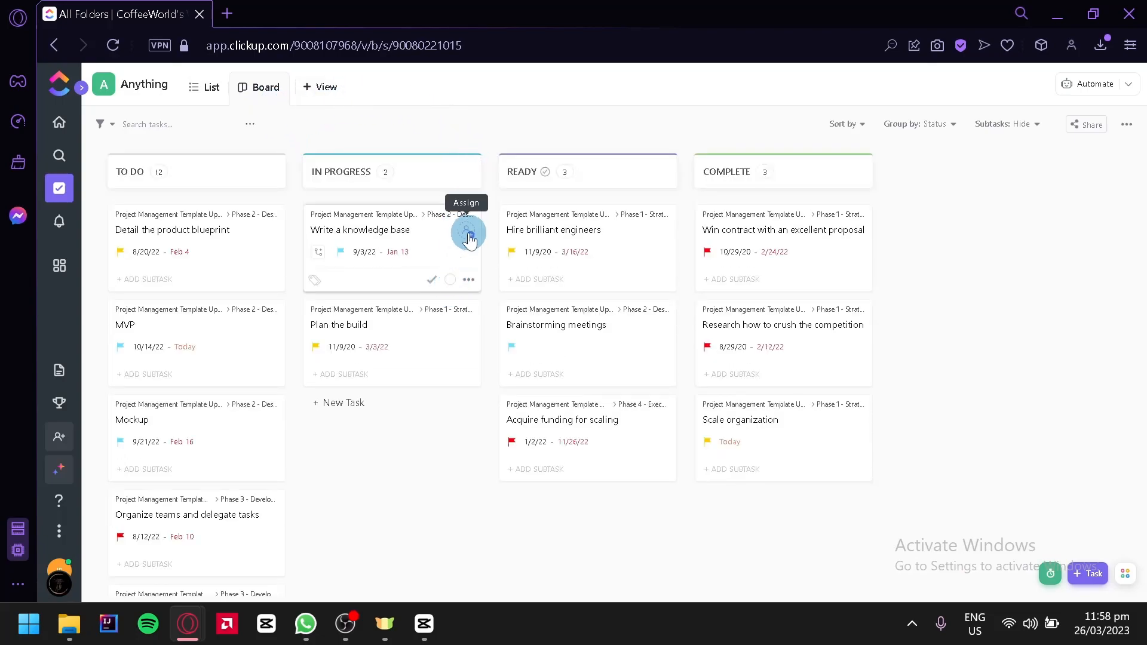
click(467, 237)
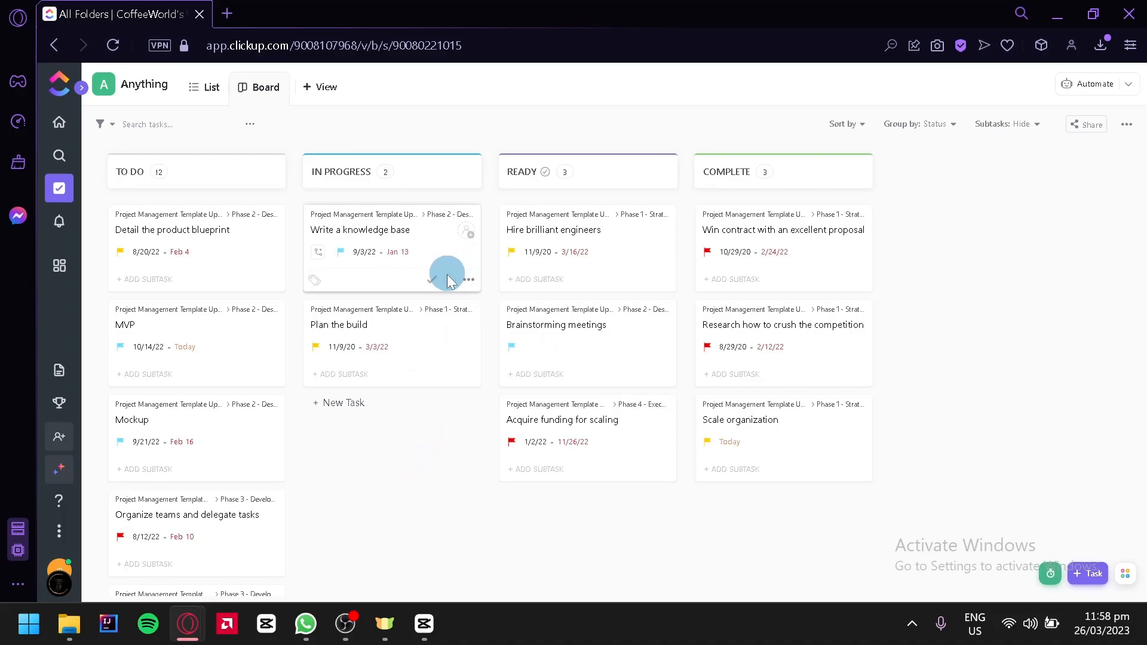
Step: Select both the Write a knowledge base and Plan the build cards for bulk editing
click(432, 281)
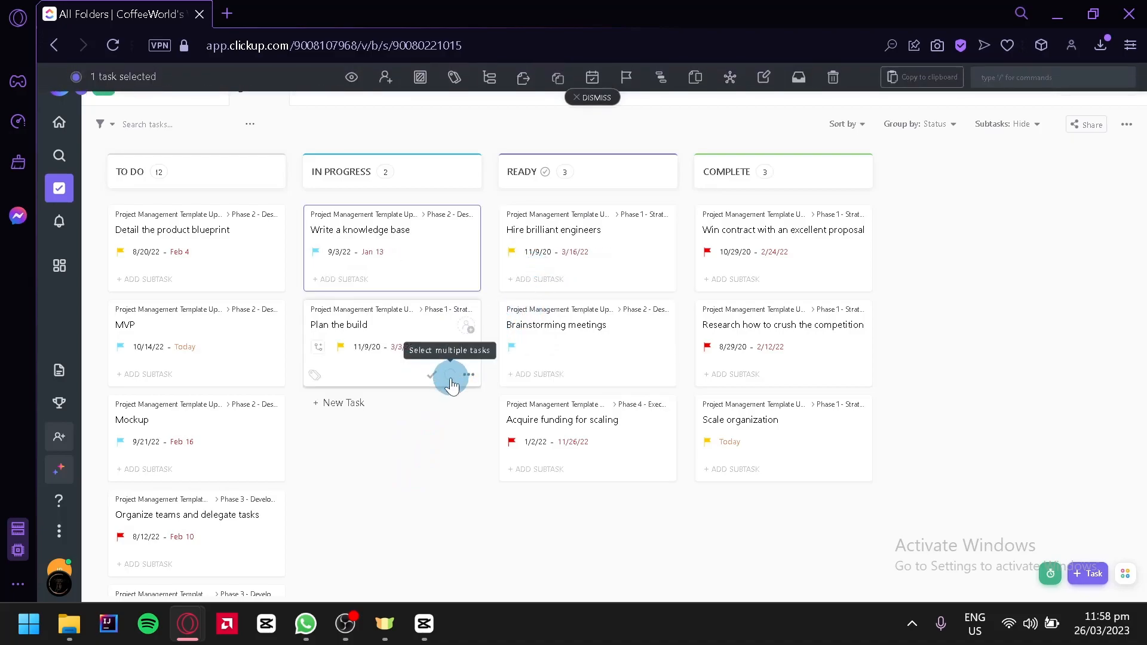
click(385, 77)
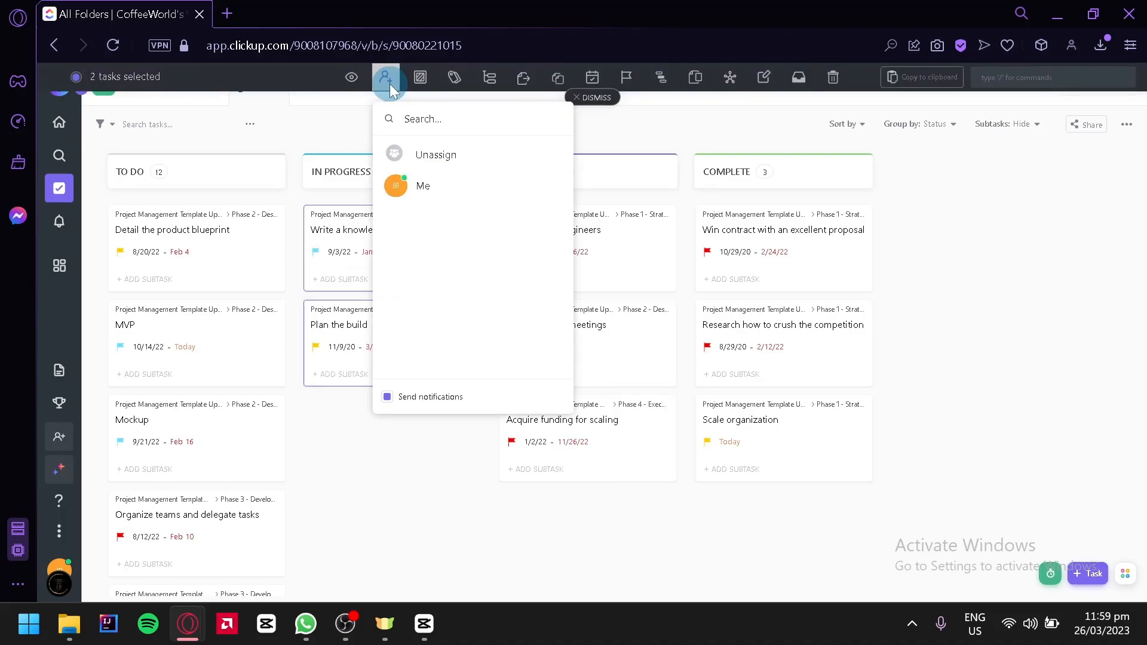